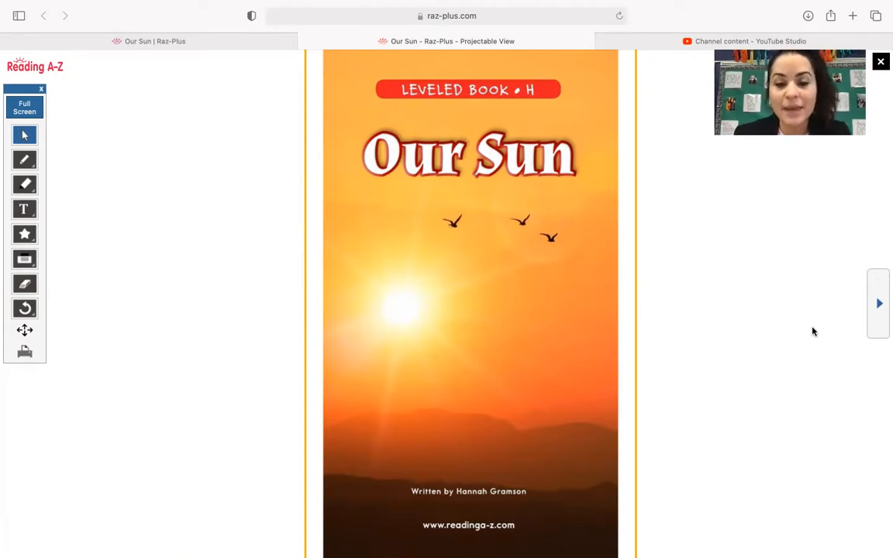
mouse_move(512, 505)
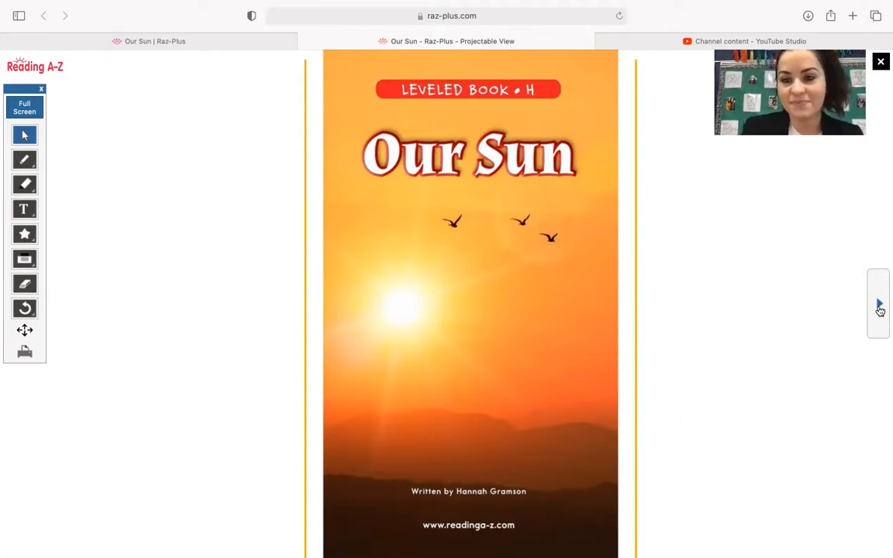
Turn from the cover to the title page with the Focus Question about the Sun.
left_click(879, 303)
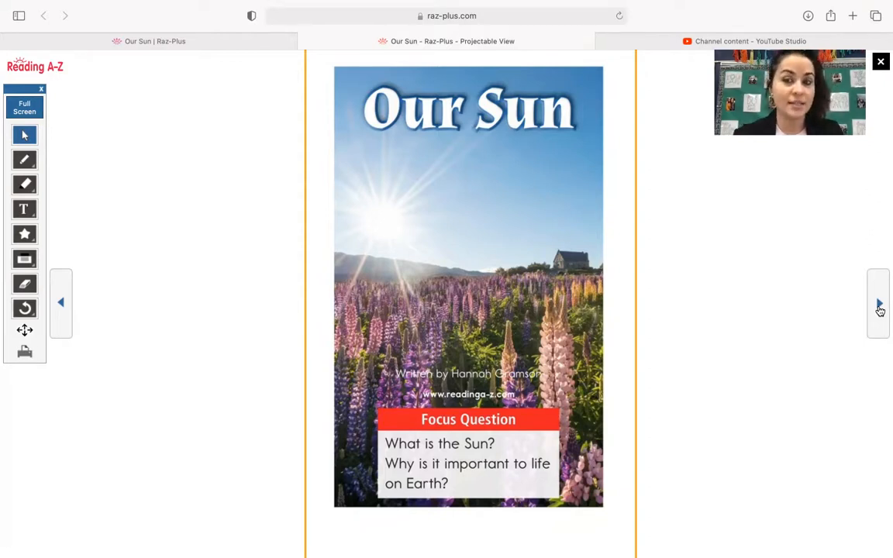
mouse_move(732, 287)
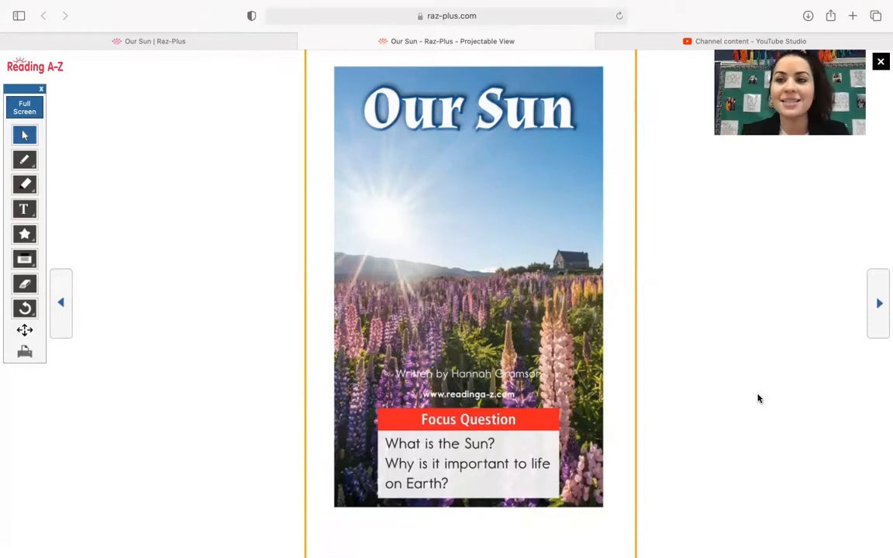
mouse_move(531, 159)
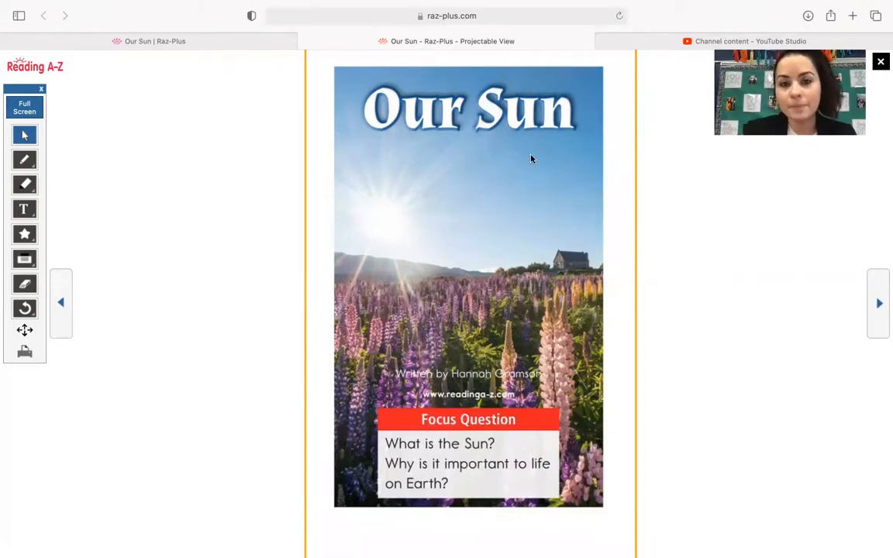
mouse_move(644, 117)
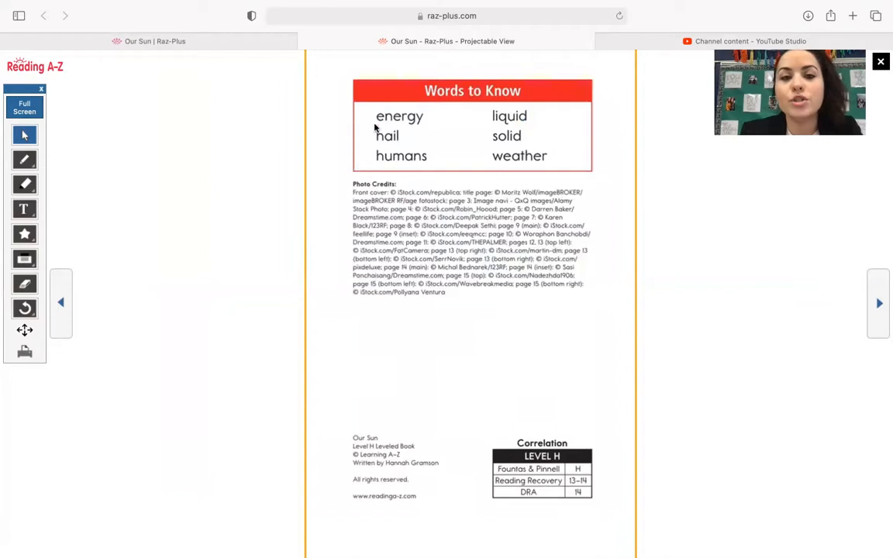
mouse_move(367, 139)
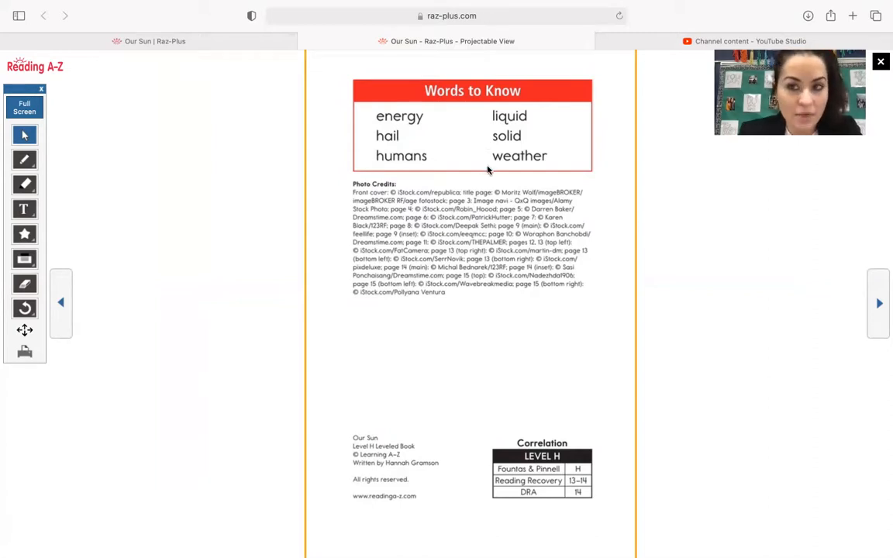
mouse_move(757, 431)
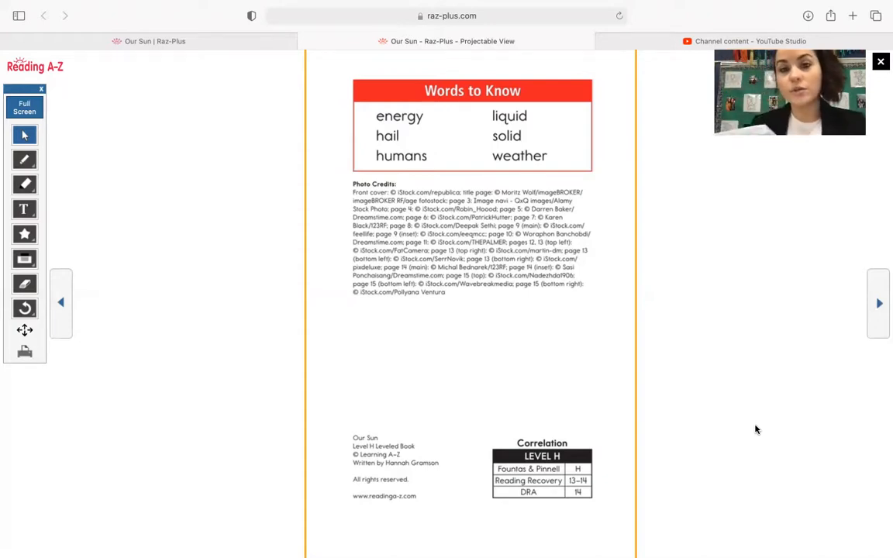
mouse_move(840, 381)
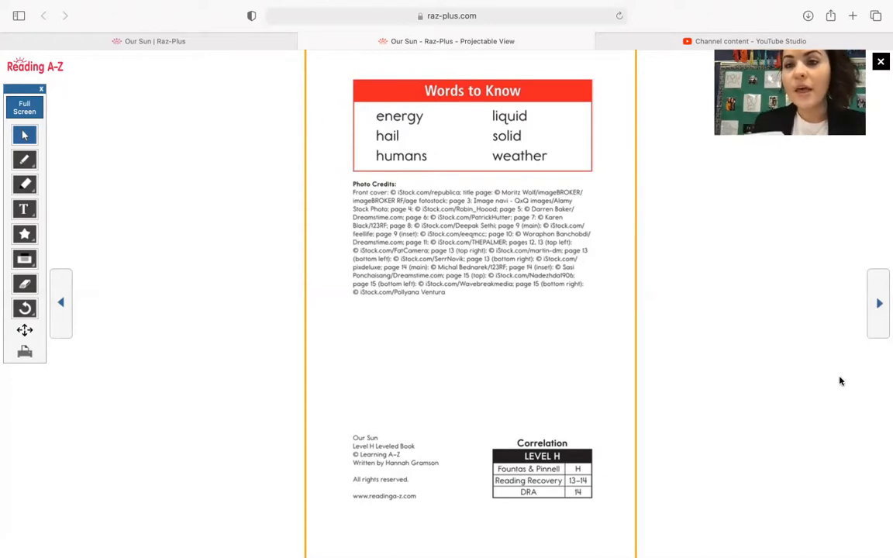
mouse_move(851, 390)
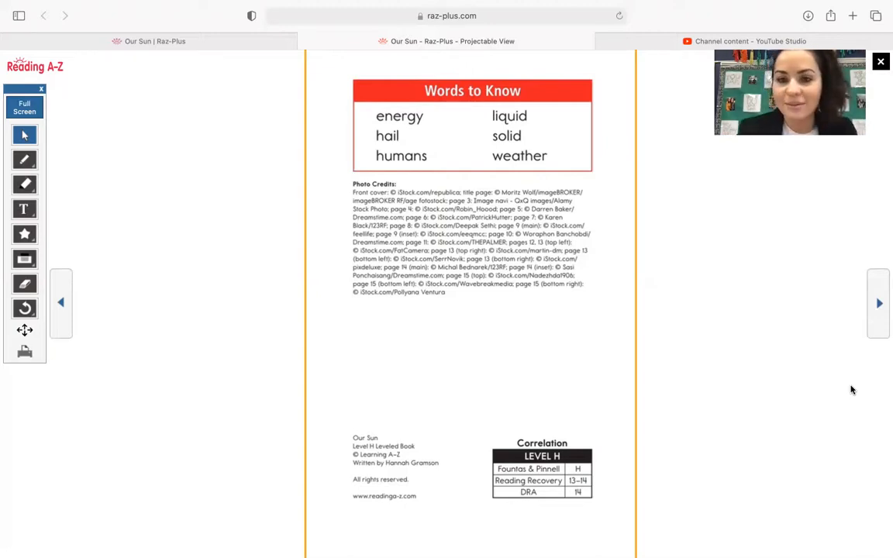
Turn to page 3, the Table of Contents listing chapters through the page 16 Glossary.
left_click(878, 304)
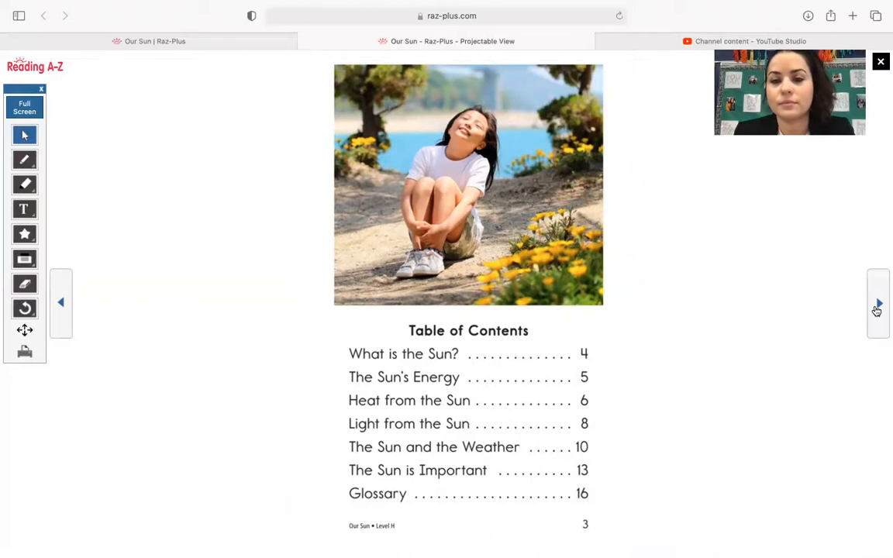
Turn to page 4, What Is the Sun?, with the Sun and Earth photo.
left_click(877, 303)
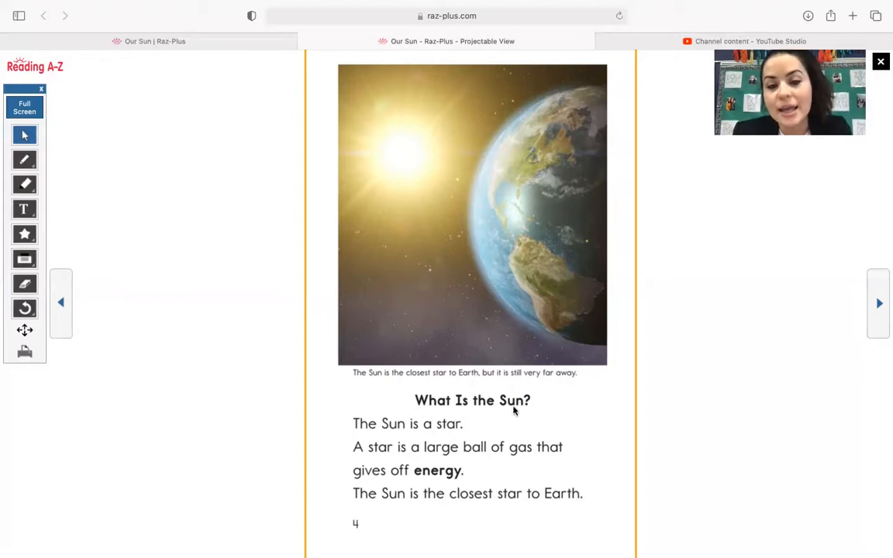
mouse_move(441, 409)
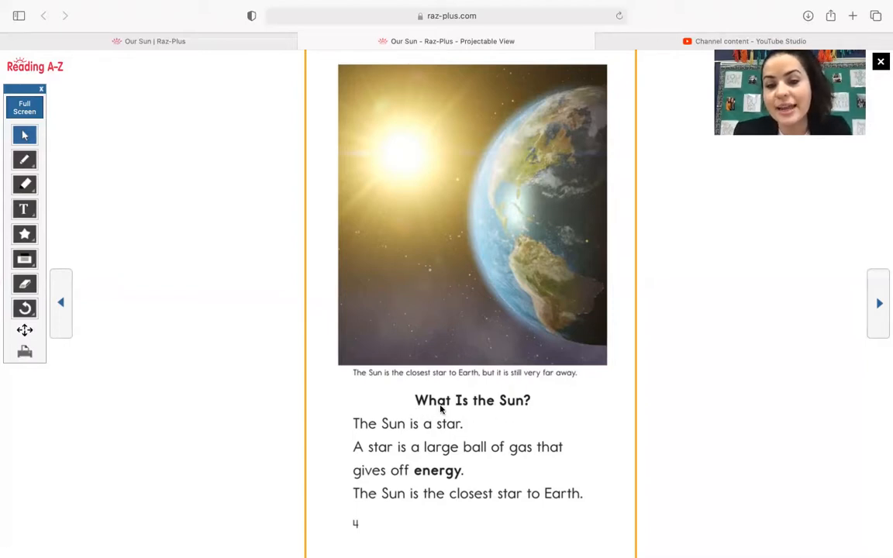
mouse_move(550, 410)
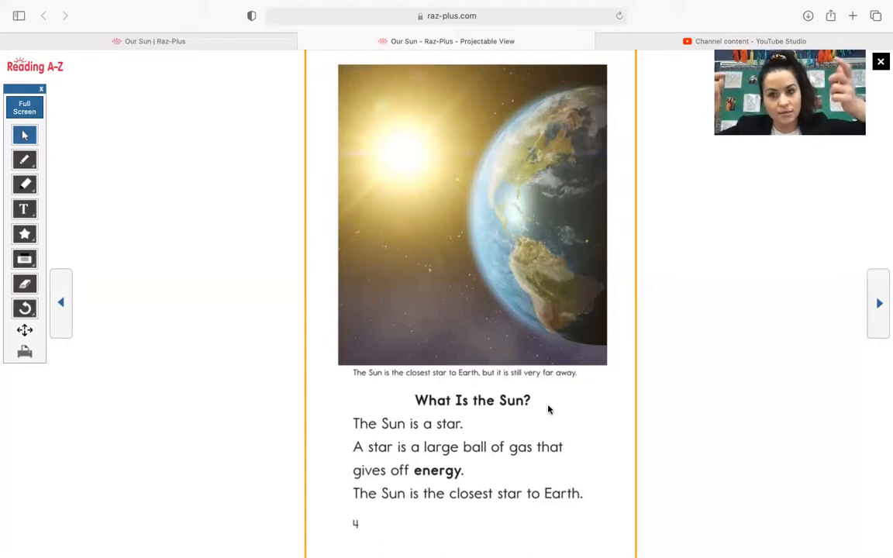
mouse_move(406, 141)
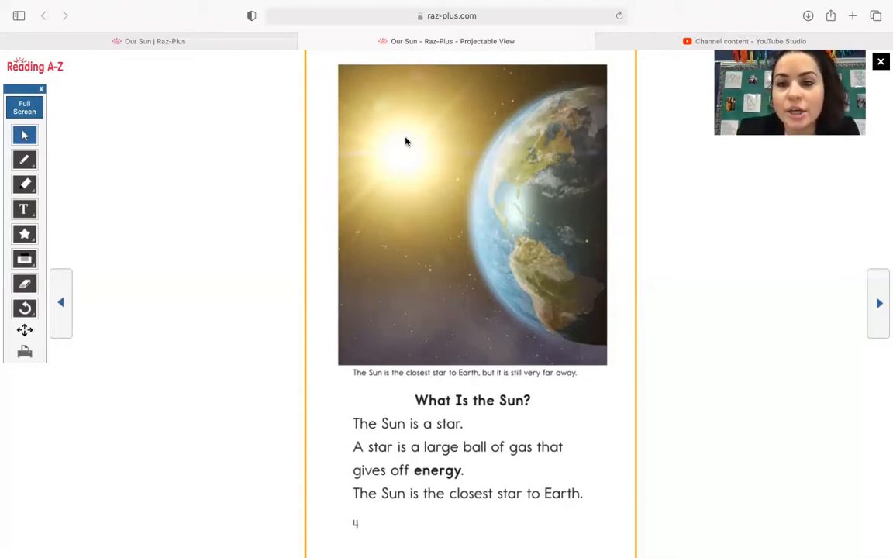
mouse_move(484, 194)
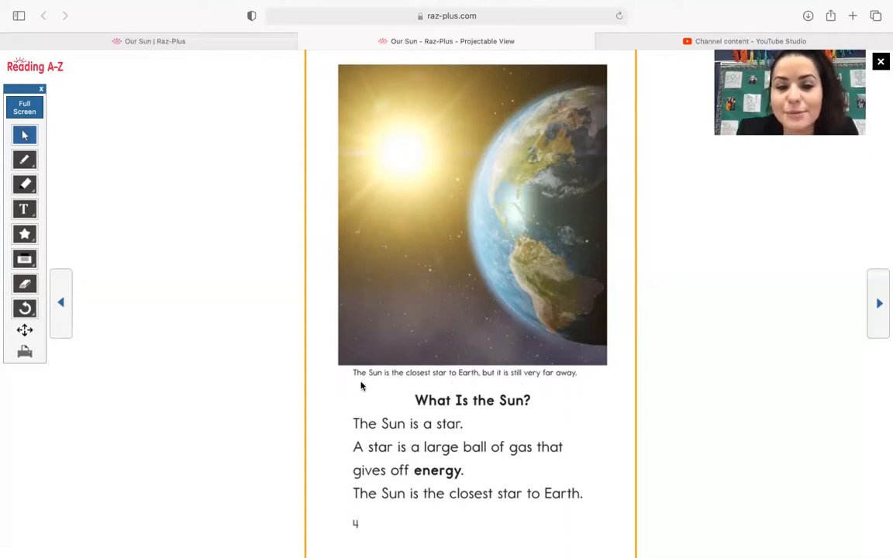
mouse_move(432, 383)
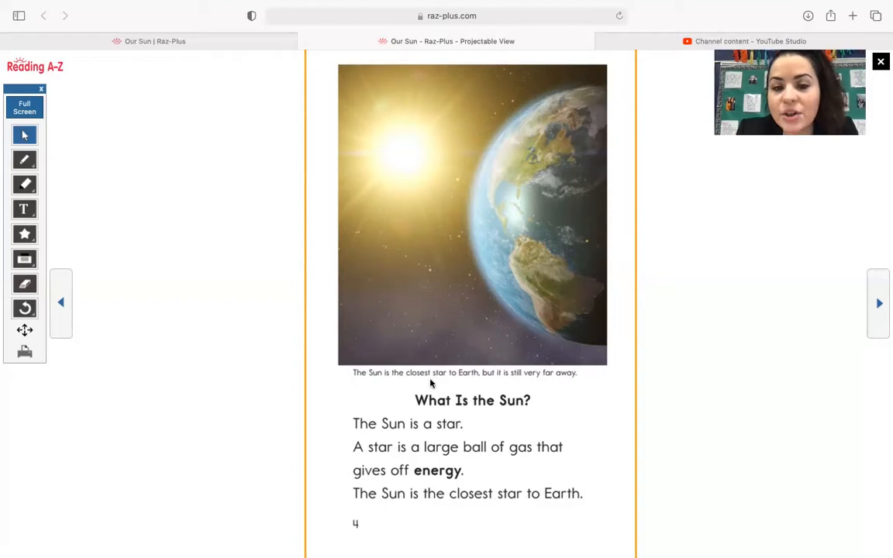
mouse_move(515, 380)
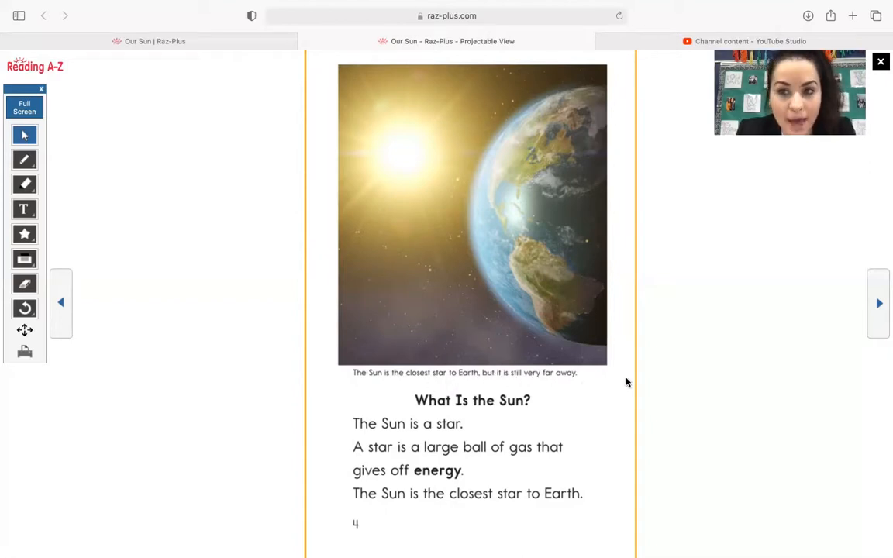
mouse_move(698, 372)
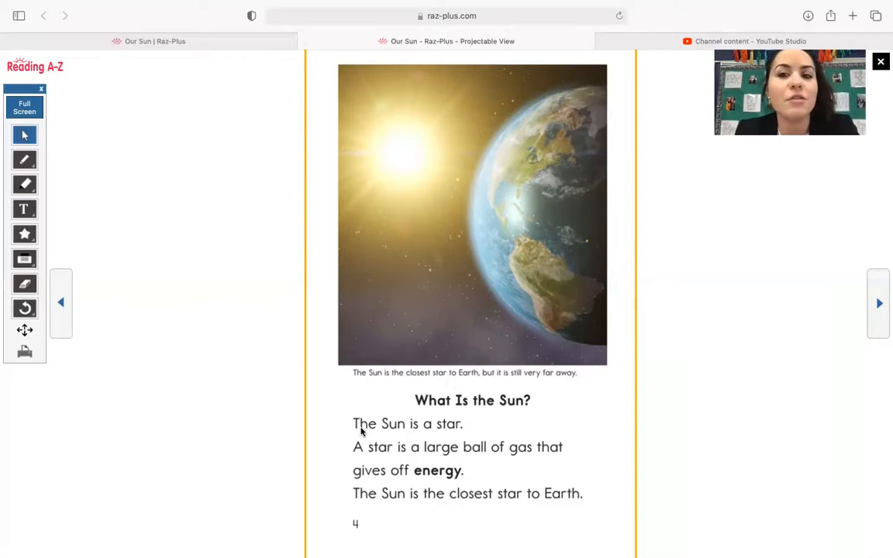
mouse_move(410, 434)
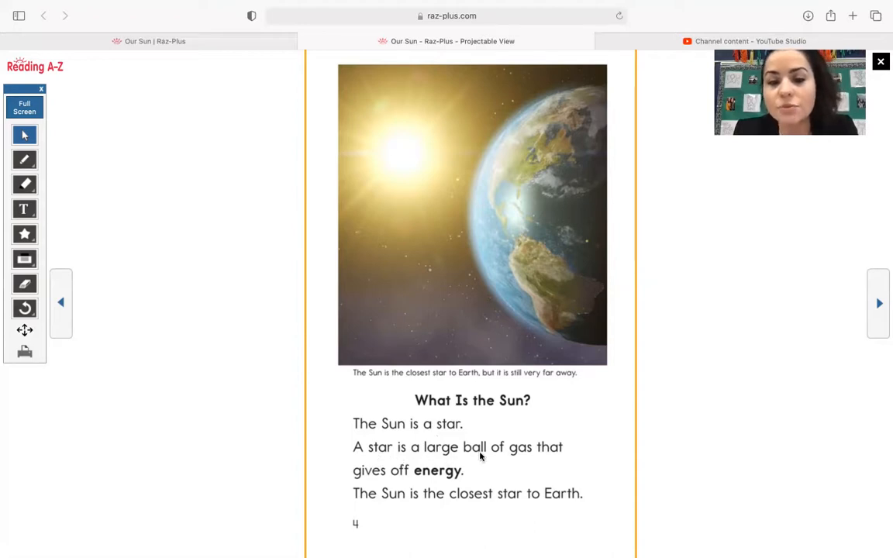
mouse_move(366, 481)
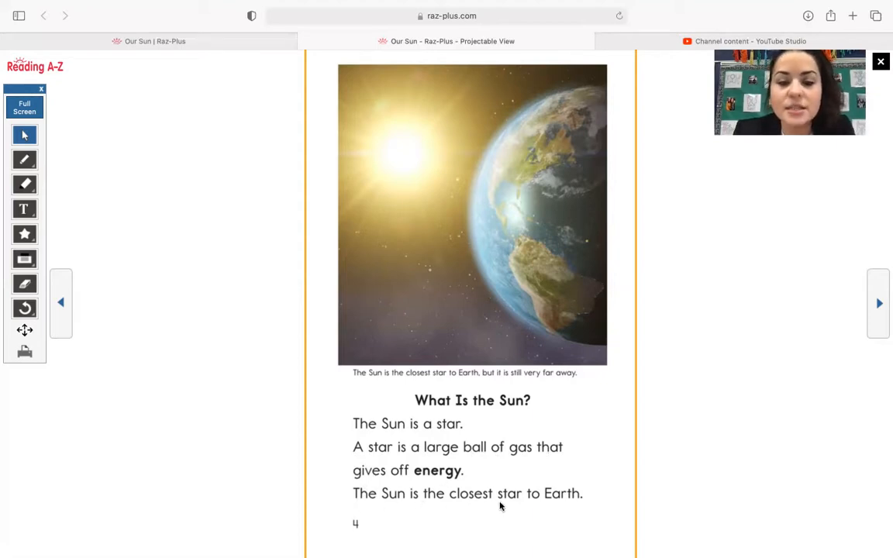
mouse_move(534, 510)
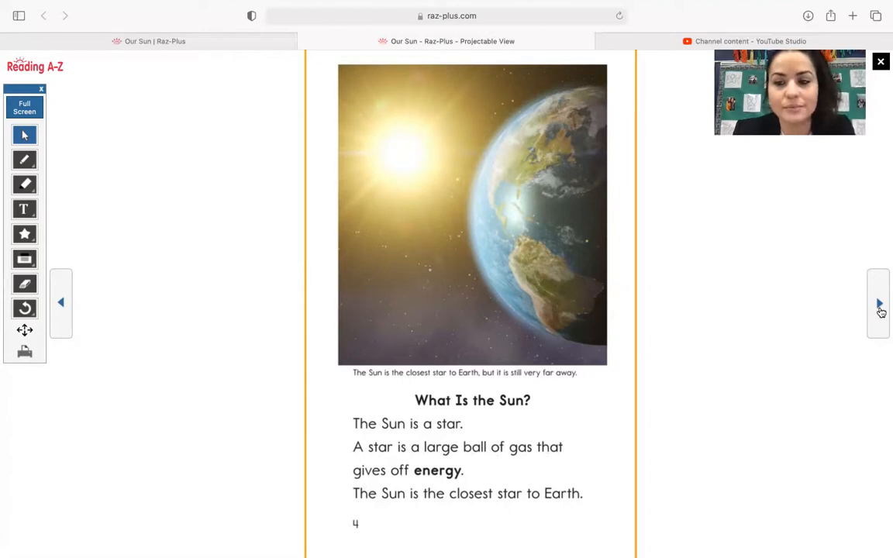
Turn to page 5, The Sun's Energy, showing the girl in sunglasses.
left_click(878, 304)
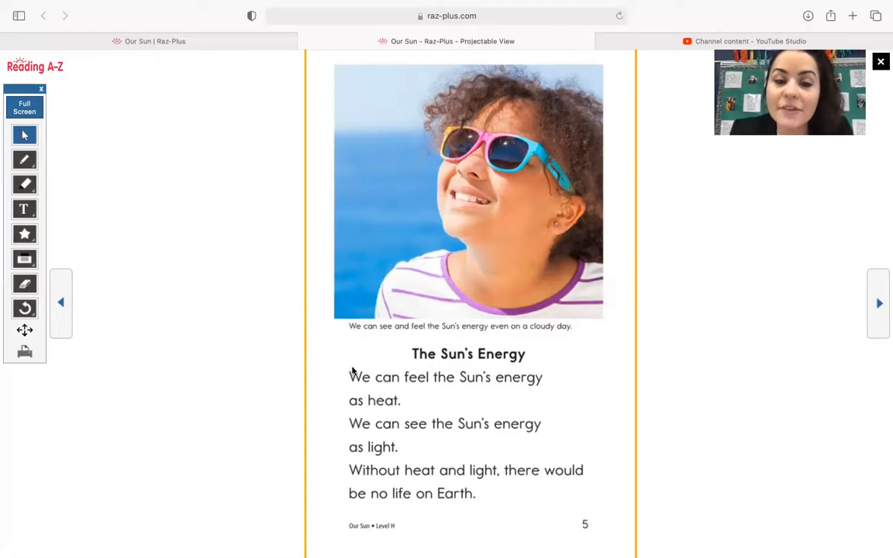
mouse_move(438, 336)
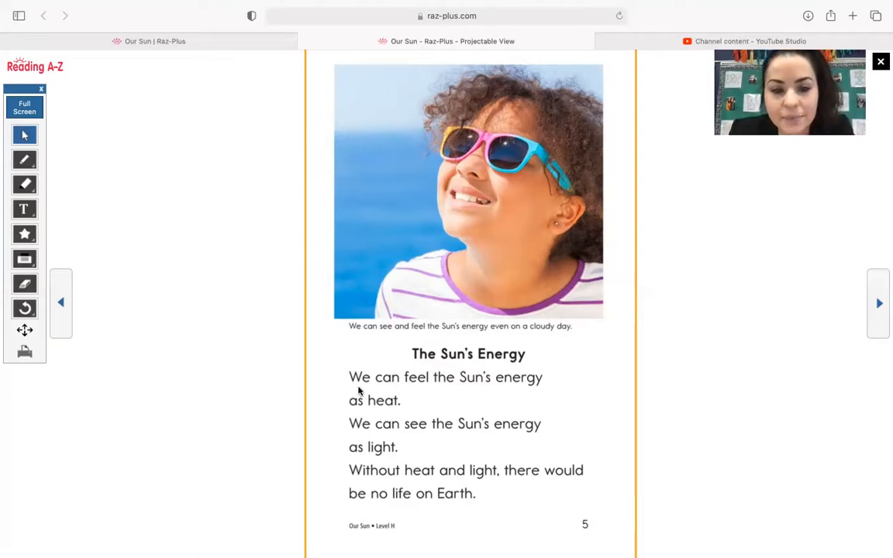
mouse_move(521, 390)
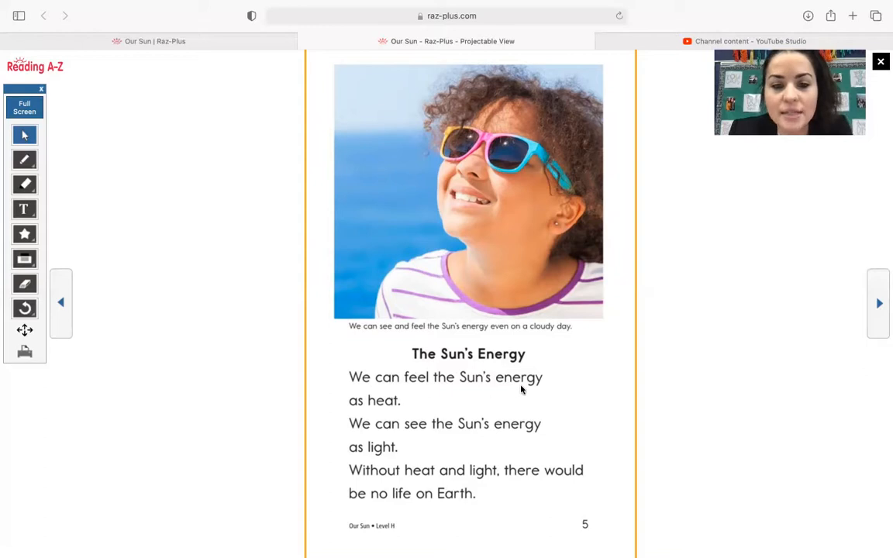
mouse_move(356, 436)
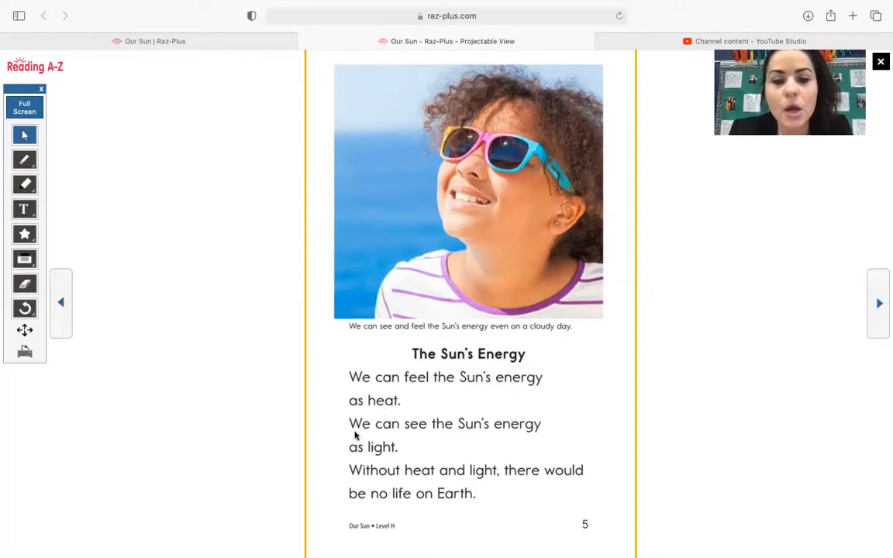
mouse_move(523, 434)
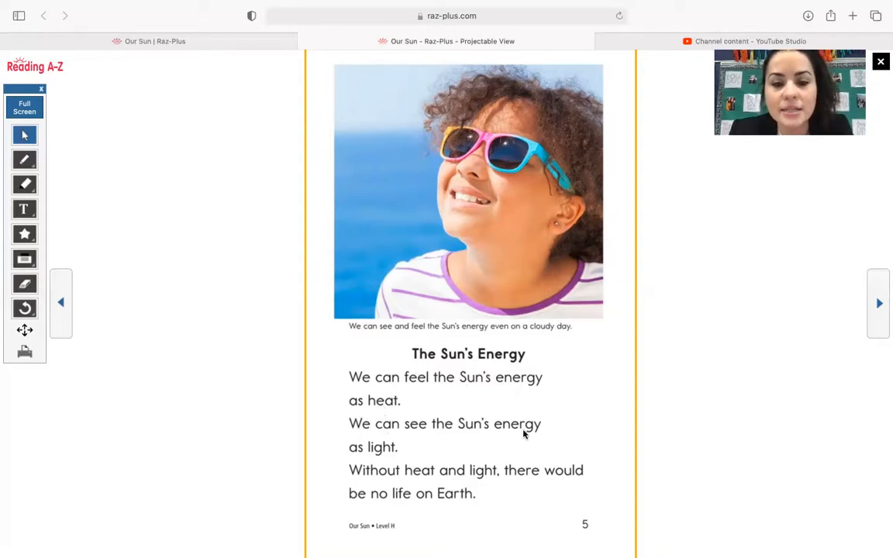
mouse_move(378, 476)
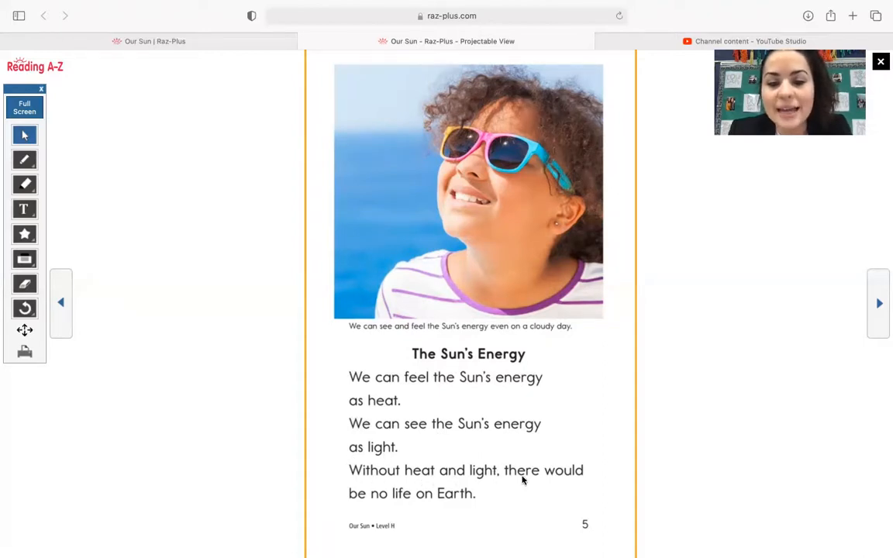
mouse_move(382, 510)
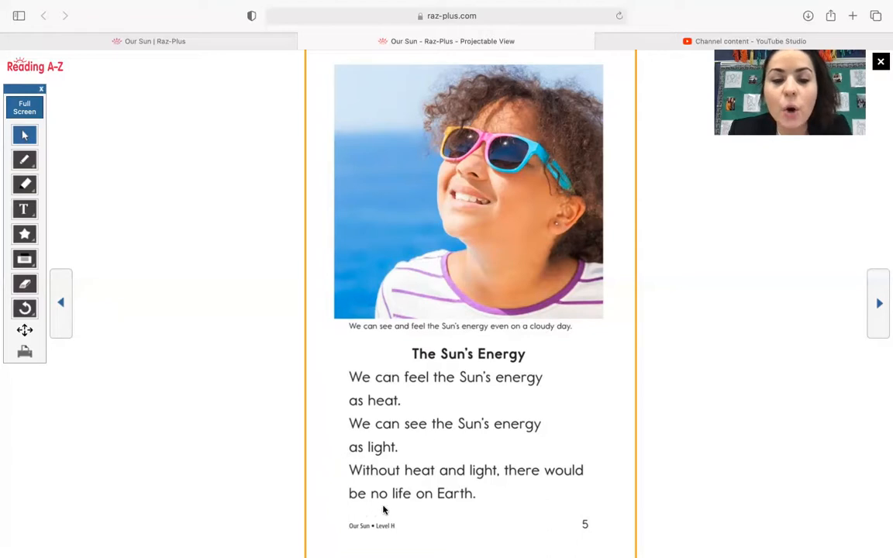
mouse_move(471, 512)
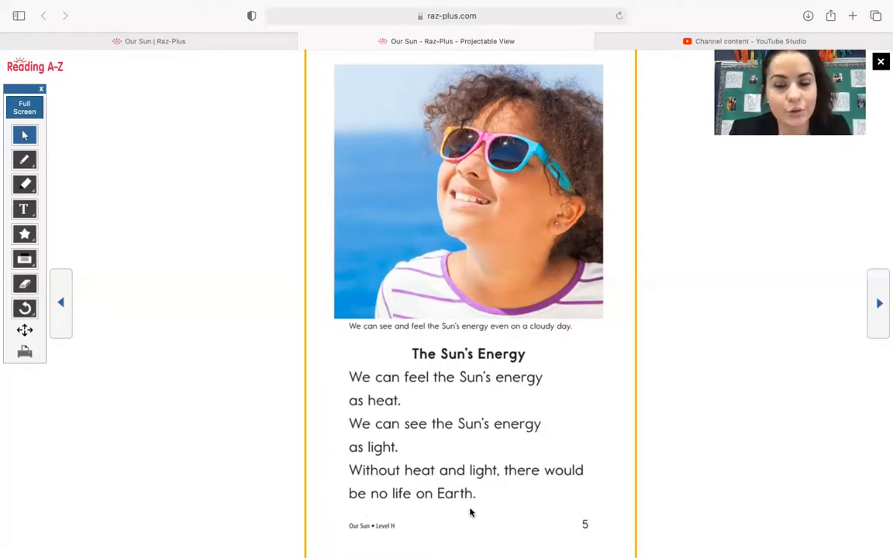
Turn to page 6, Heat from the Sun, with the icicle photo.
left_click(879, 303)
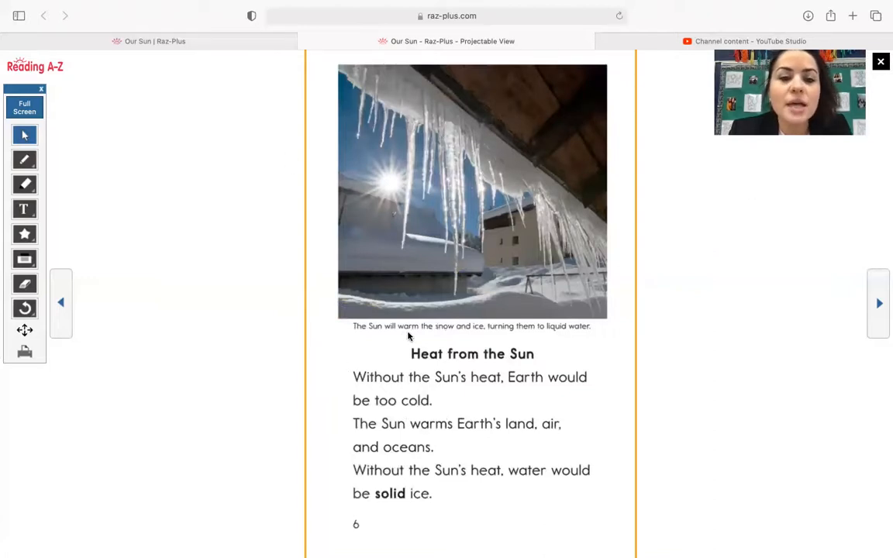
mouse_move(507, 332)
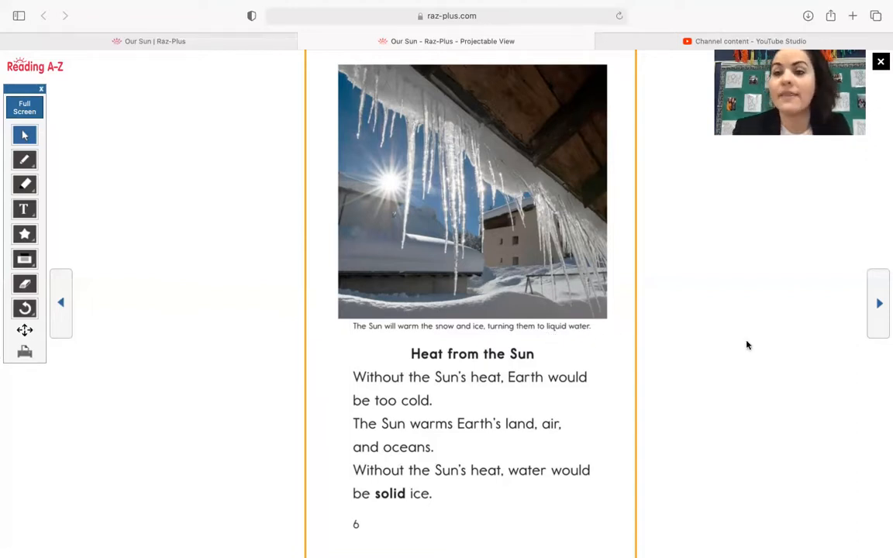
mouse_move(463, 148)
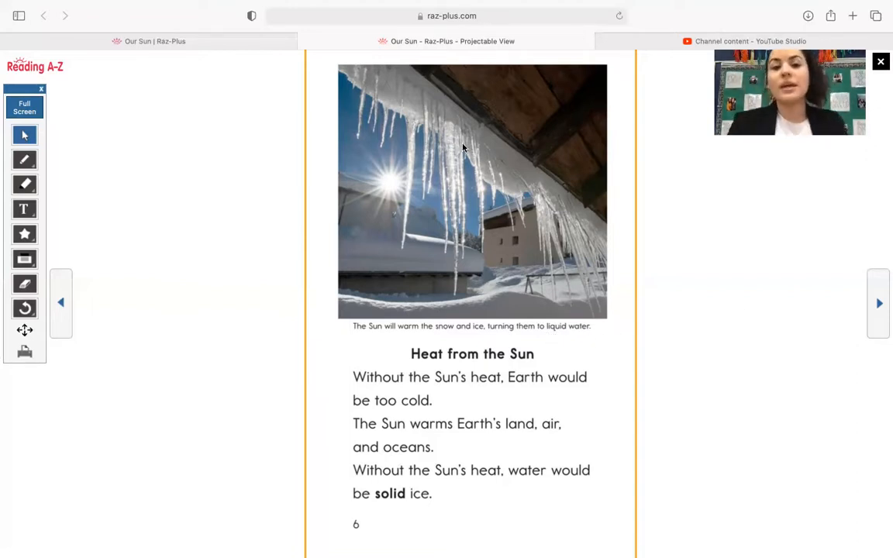
mouse_move(850, 379)
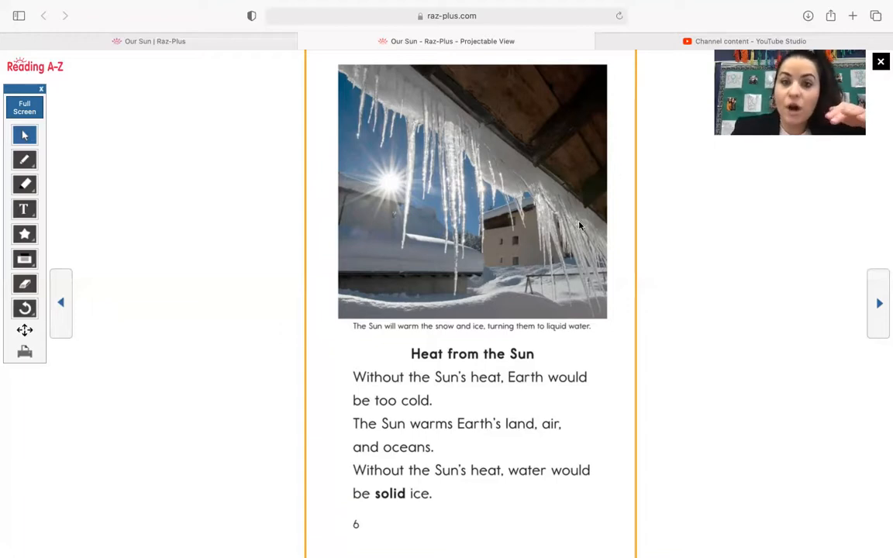
mouse_move(539, 185)
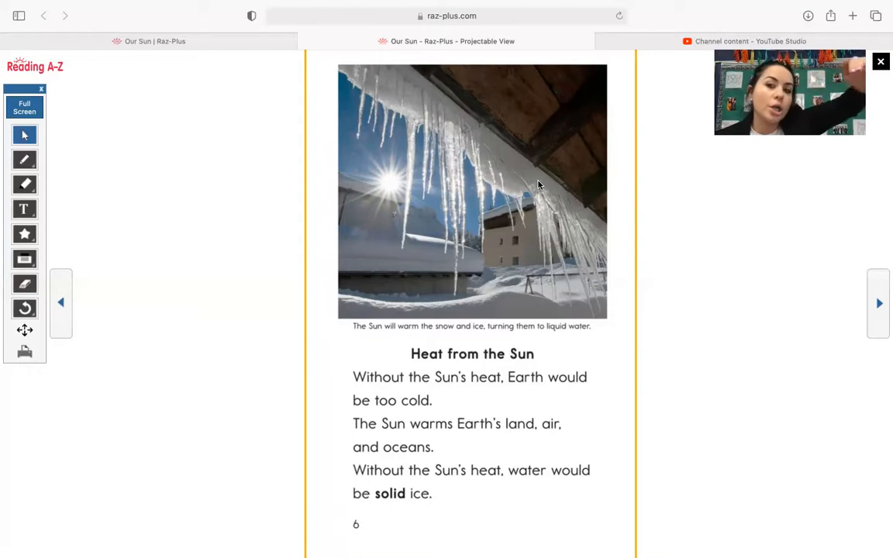
mouse_move(497, 194)
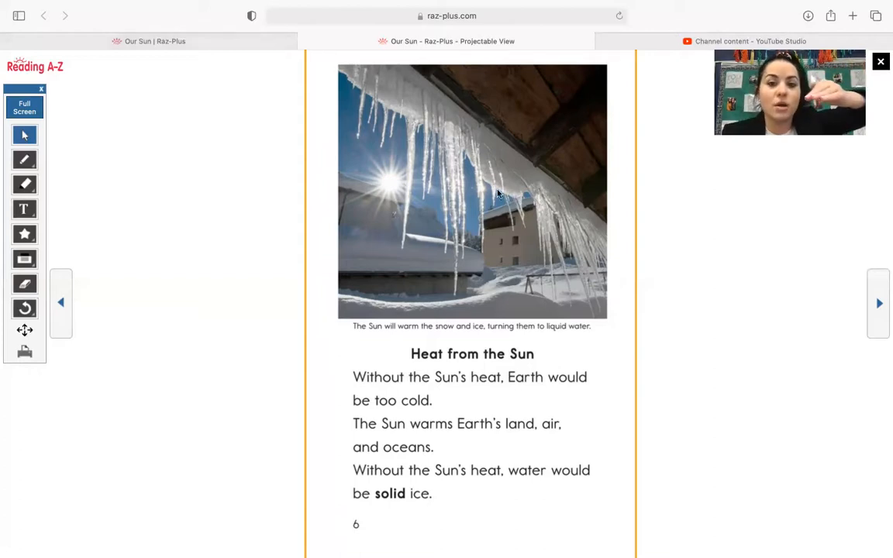
mouse_move(717, 405)
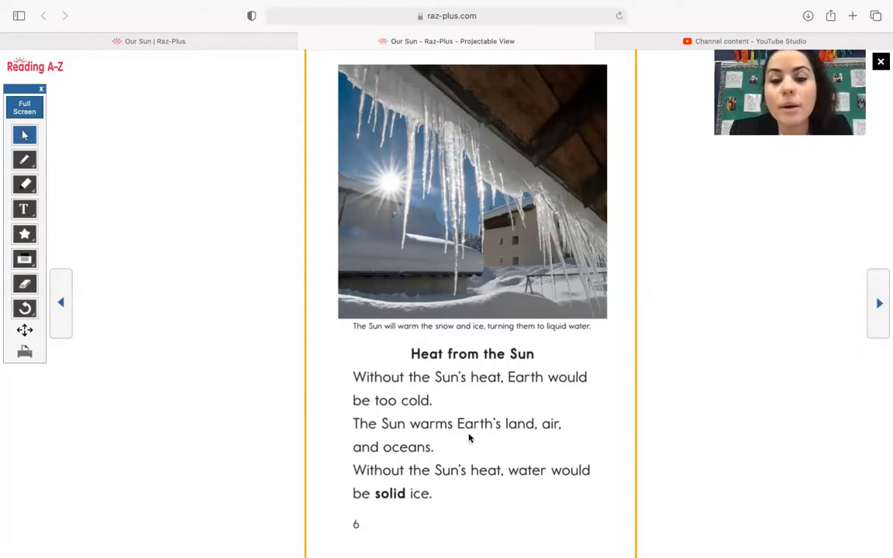
mouse_move(414, 458)
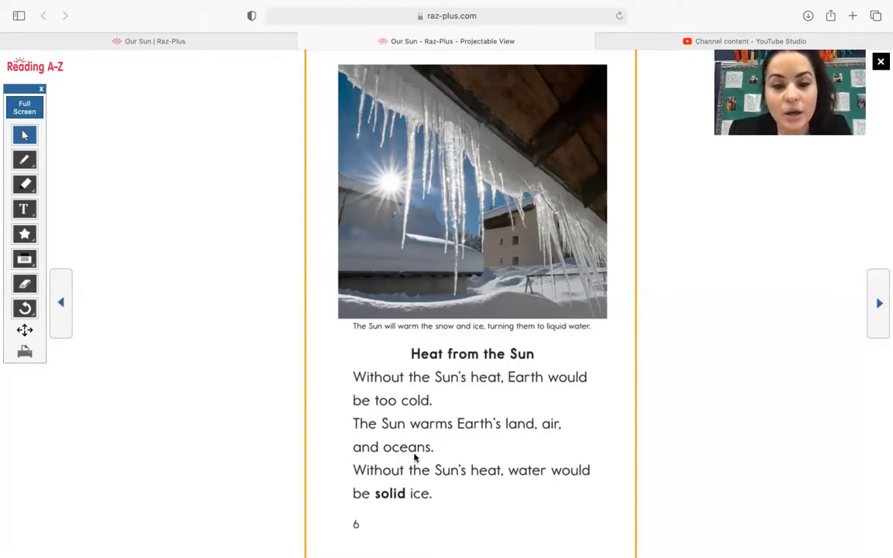
mouse_move(485, 484)
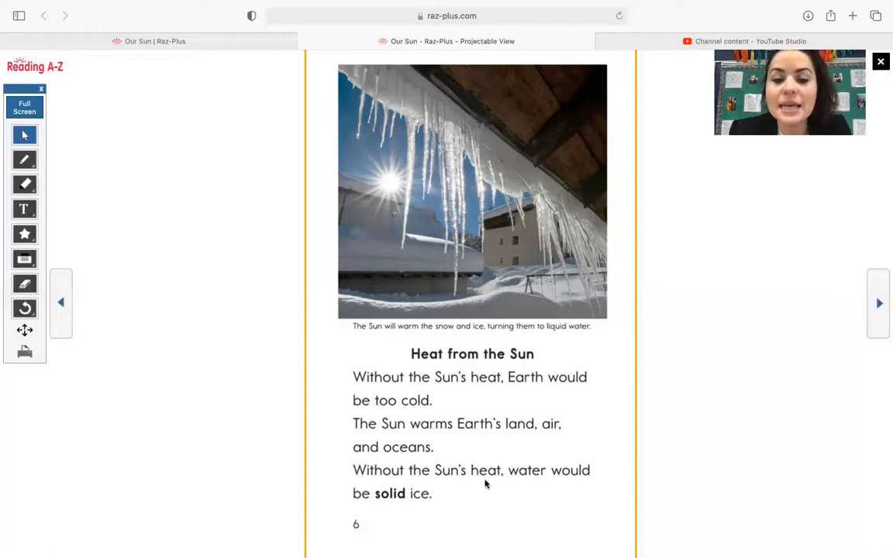
mouse_move(430, 509)
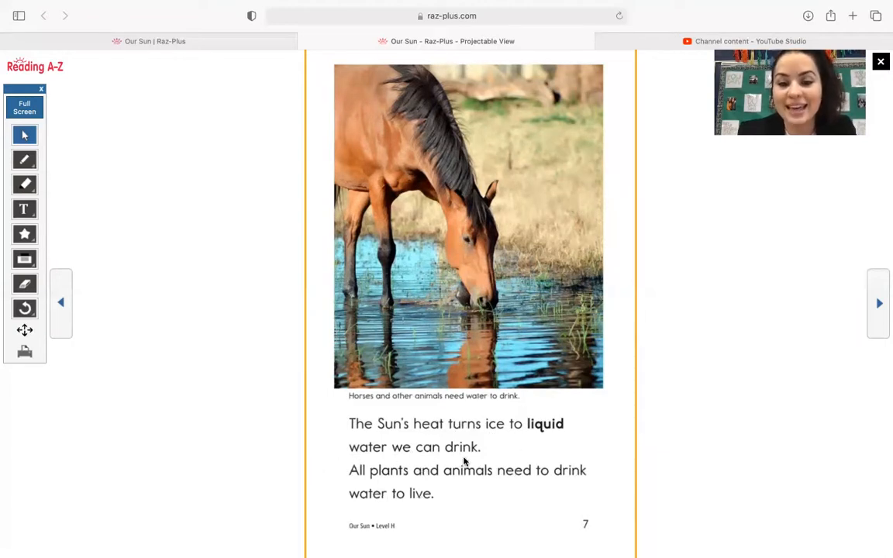
mouse_move(473, 484)
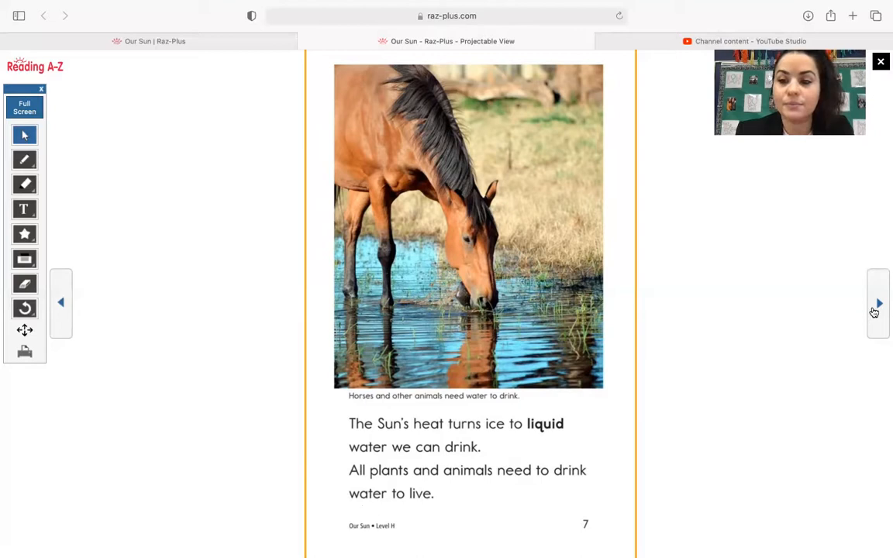
Turn to page 8, Light from the Sun, with the girl using binoculars.
left_click(879, 303)
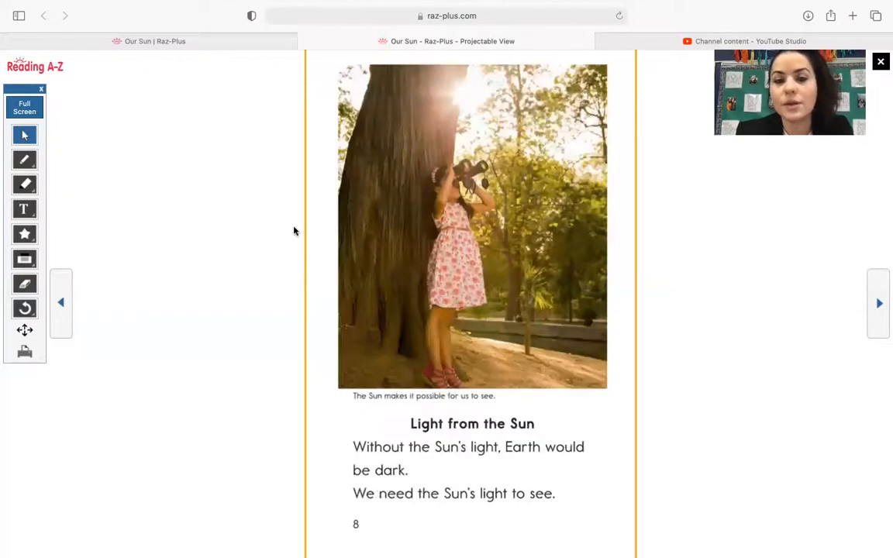
mouse_move(354, 407)
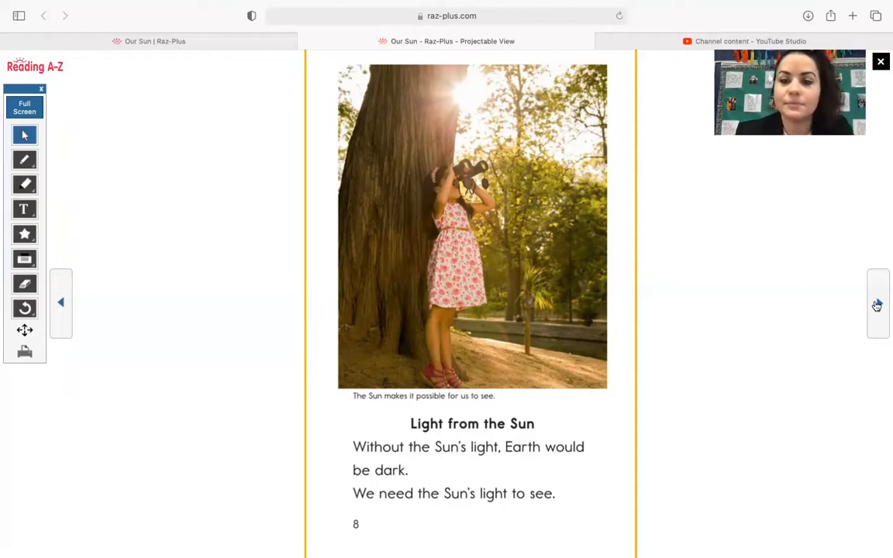
left_click(877, 303)
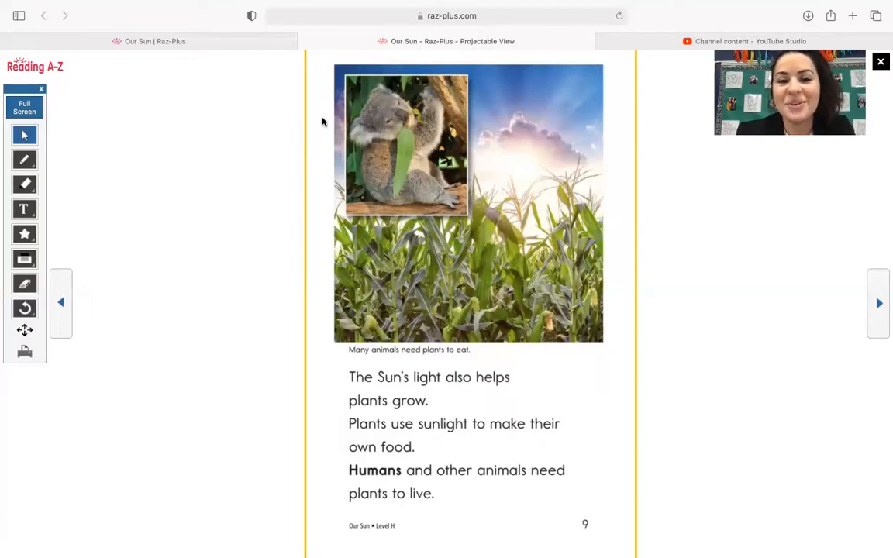
mouse_move(382, 201)
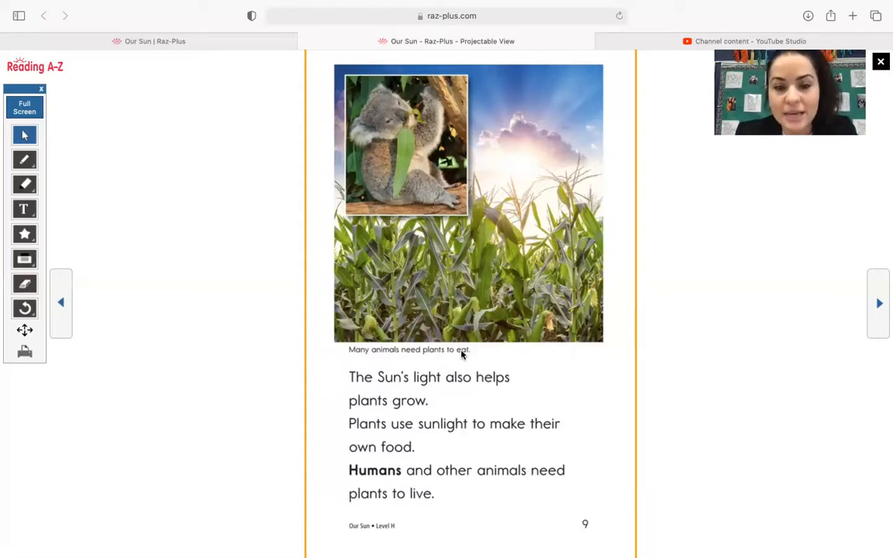
mouse_move(703, 295)
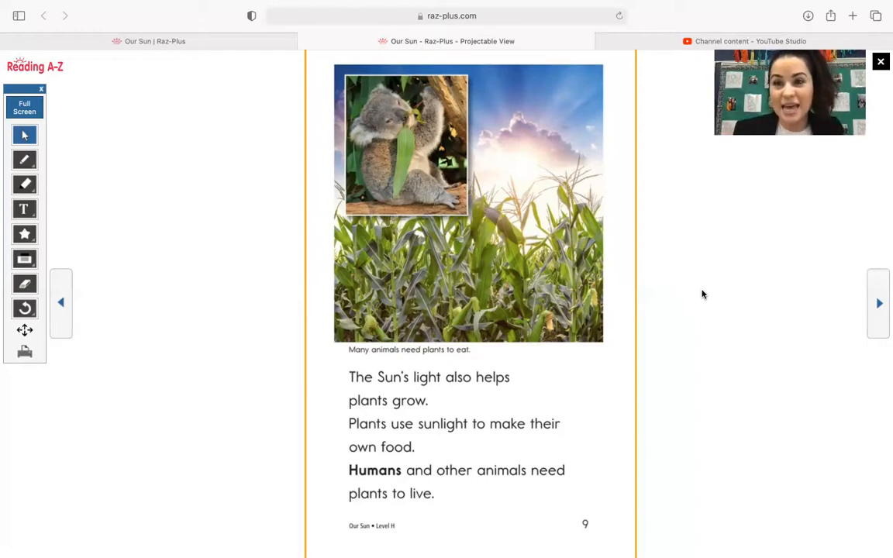
mouse_move(378, 401)
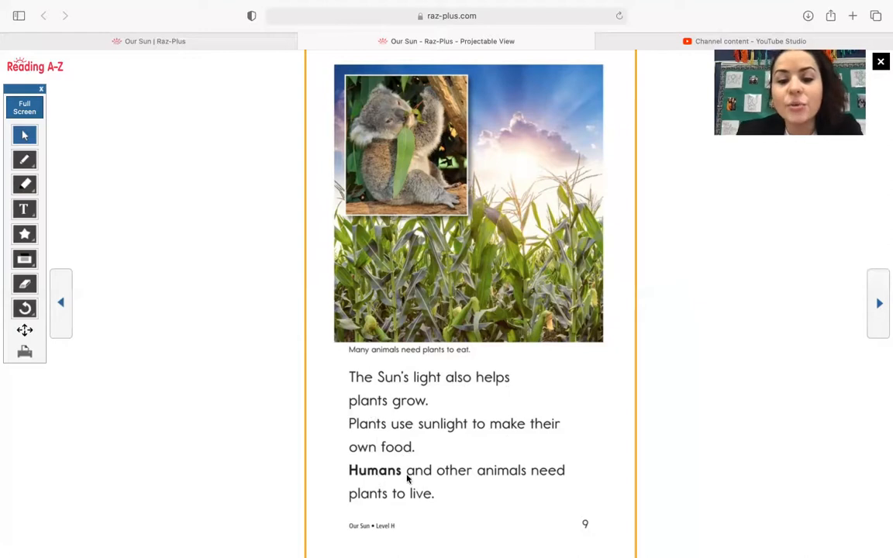
mouse_move(365, 510)
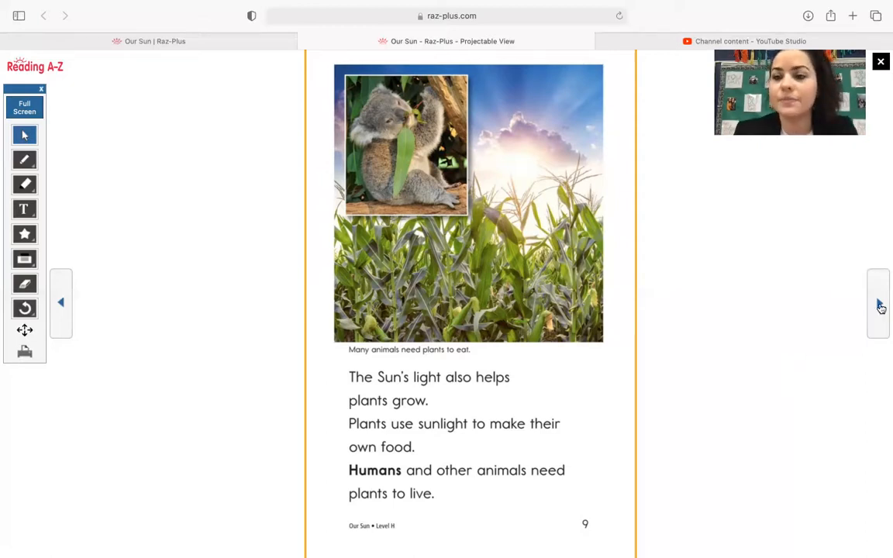
Turn to page 10, The Sun and Weather, with the girl holding an umbrella.
left_click(878, 303)
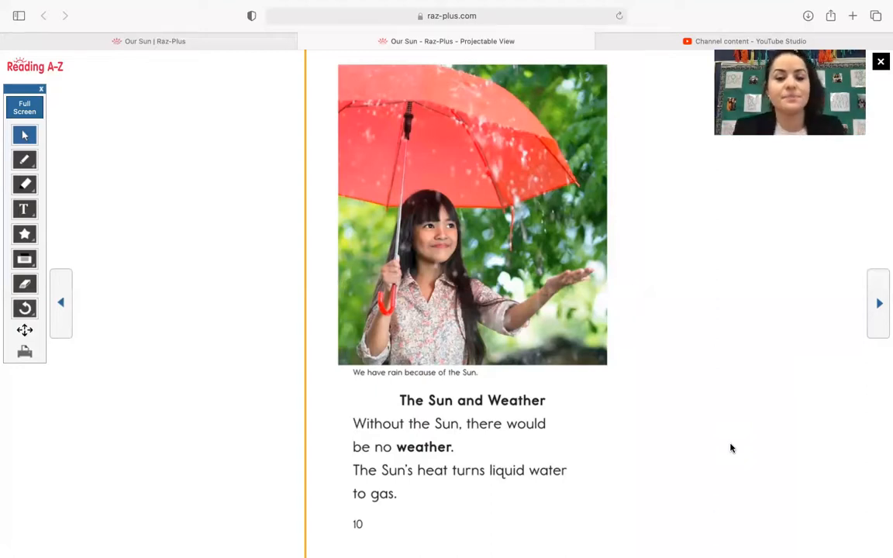
mouse_move(391, 201)
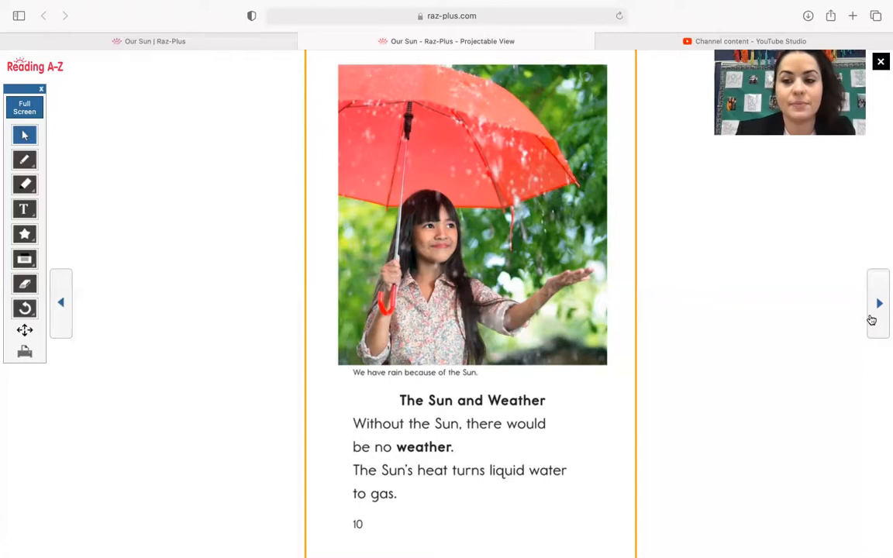
Turn to page 11, explaining how rising gas forms clouds beside the cloud photo.
left_click(879, 302)
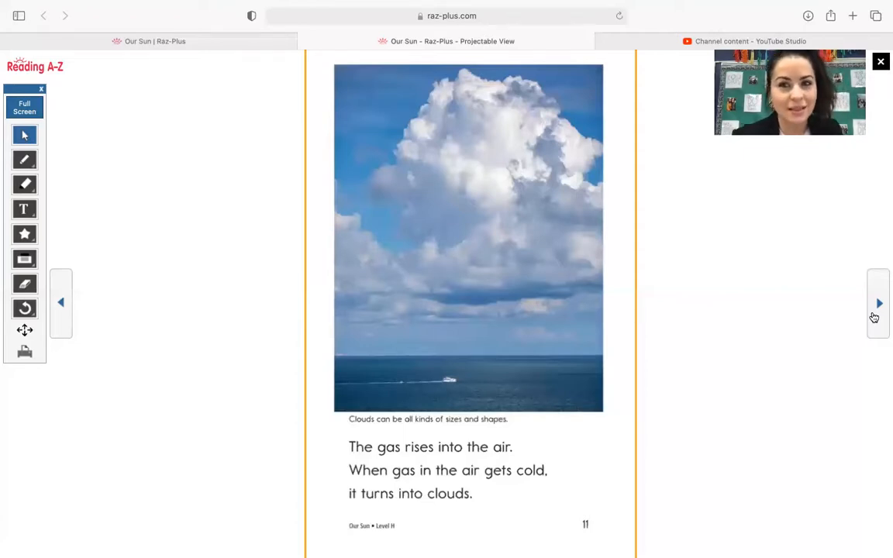
mouse_move(386, 358)
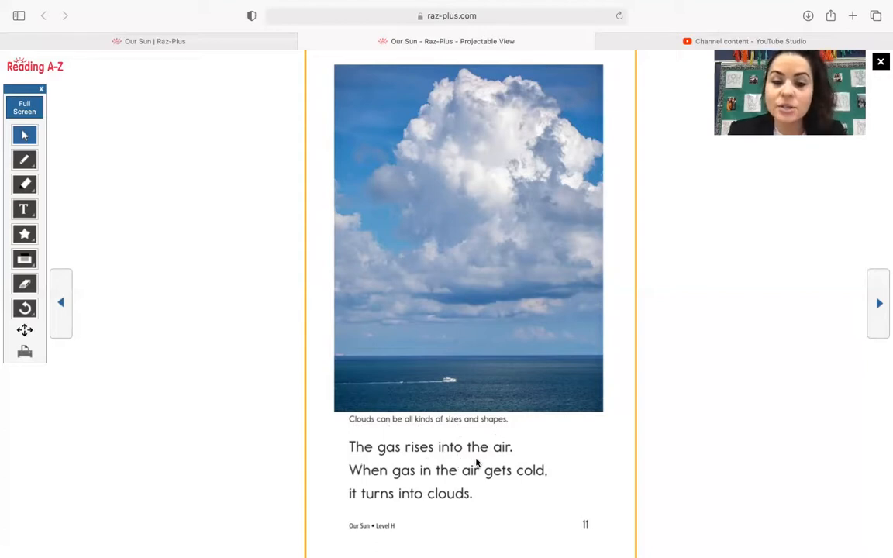
mouse_move(442, 481)
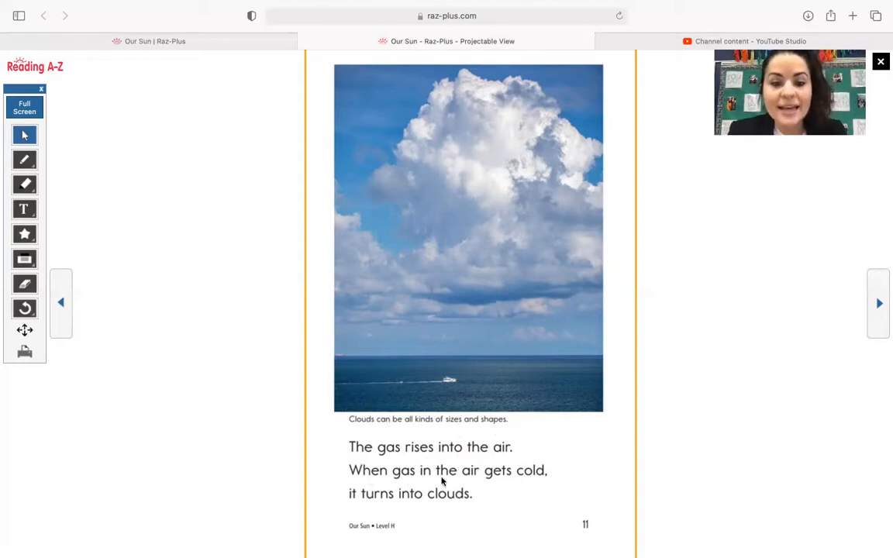
mouse_move(375, 511)
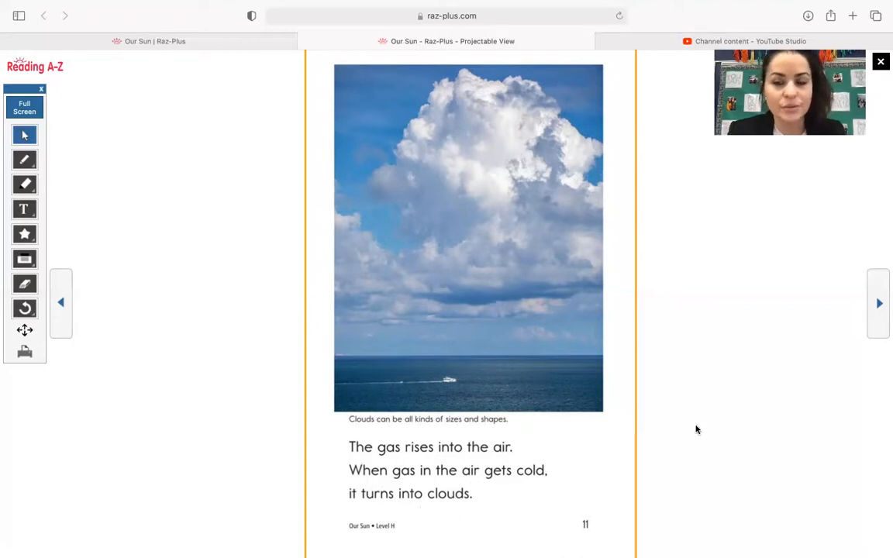
Turn to page 12, about cloud drops falling as rain, snow, or hail.
left_click(879, 303)
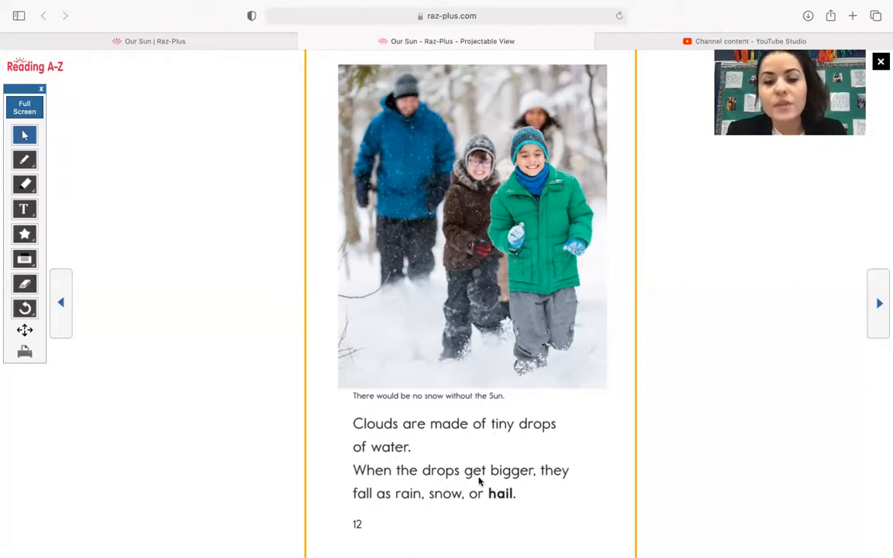
mouse_move(398, 518)
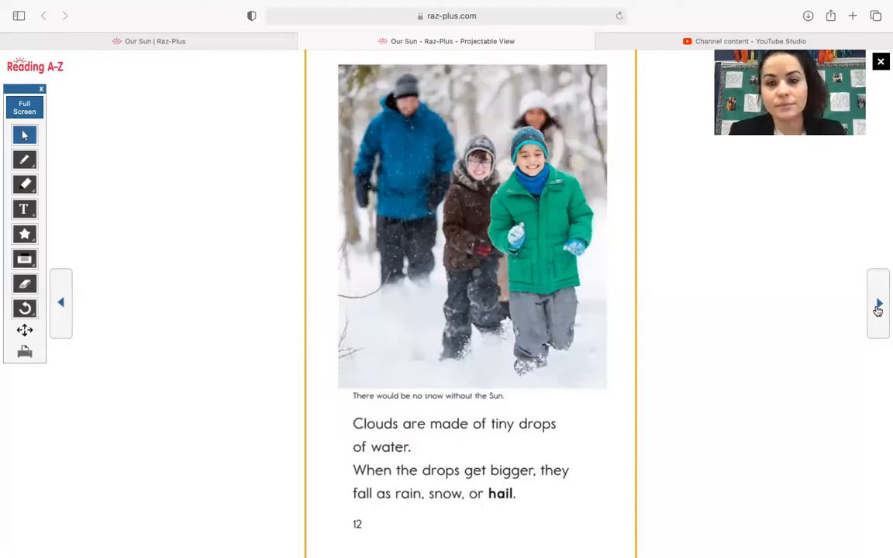
Turn to page 13, The Sun Is Important, then begin moving on to page 14.
left_click(878, 303)
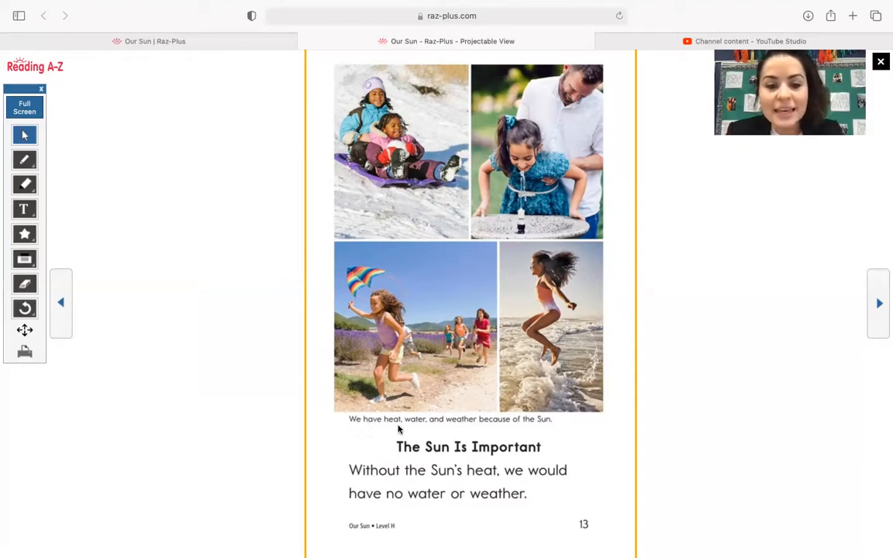
mouse_move(523, 427)
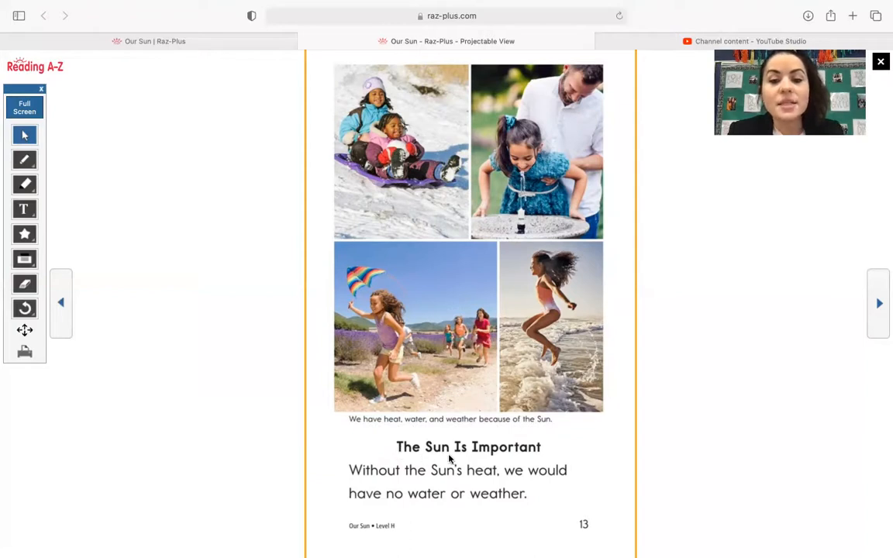
mouse_move(370, 482)
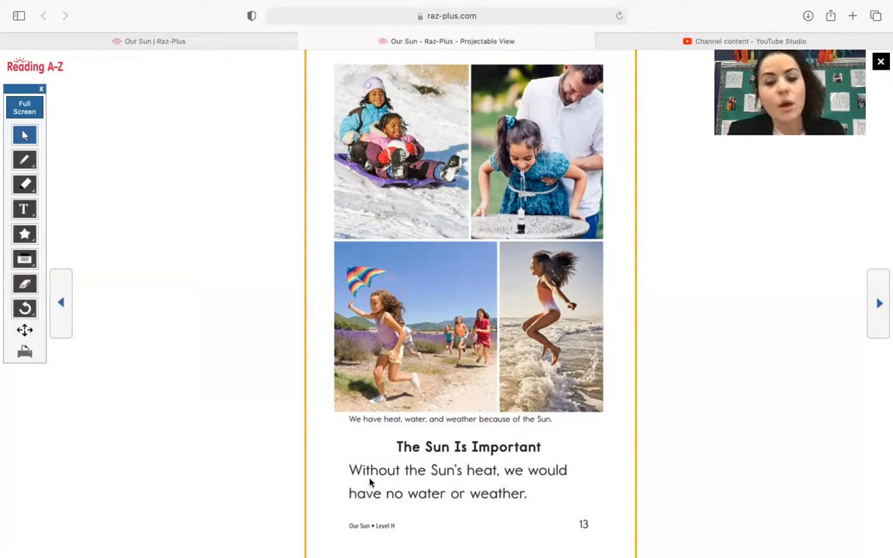
mouse_move(321, 502)
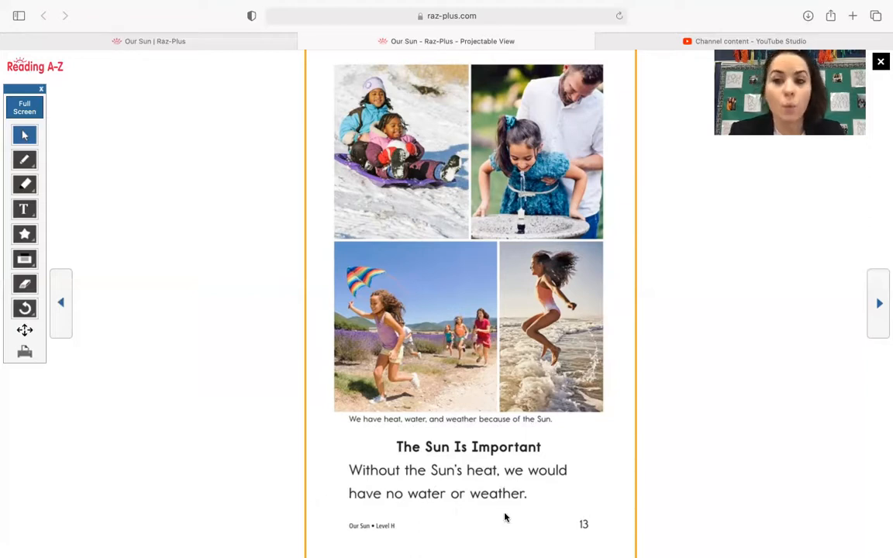
left_click(879, 303)
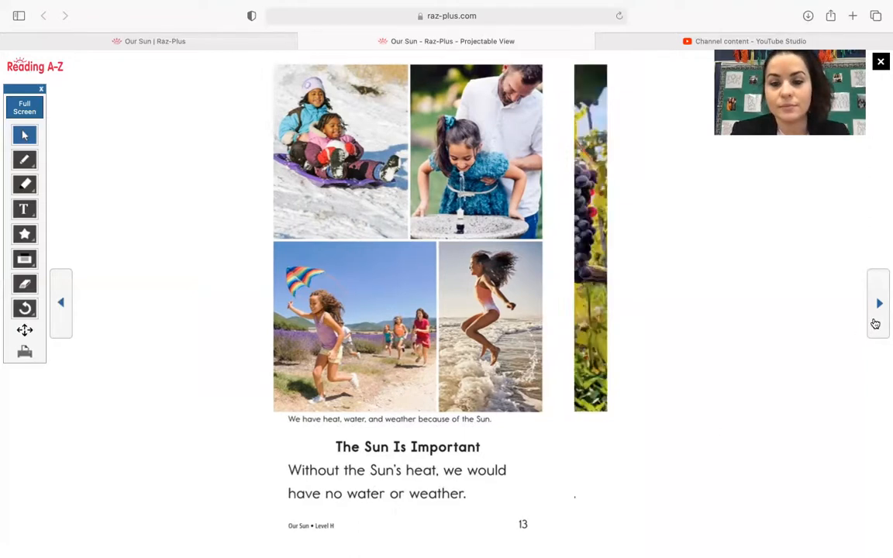
Advance to page 14, the grape vine photo page about plants needing sunlight.
left_click(879, 303)
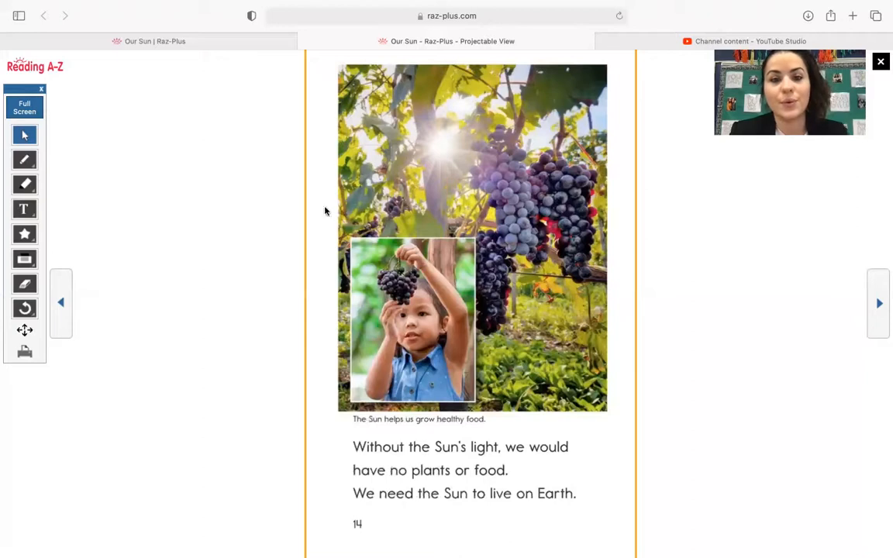
mouse_move(394, 234)
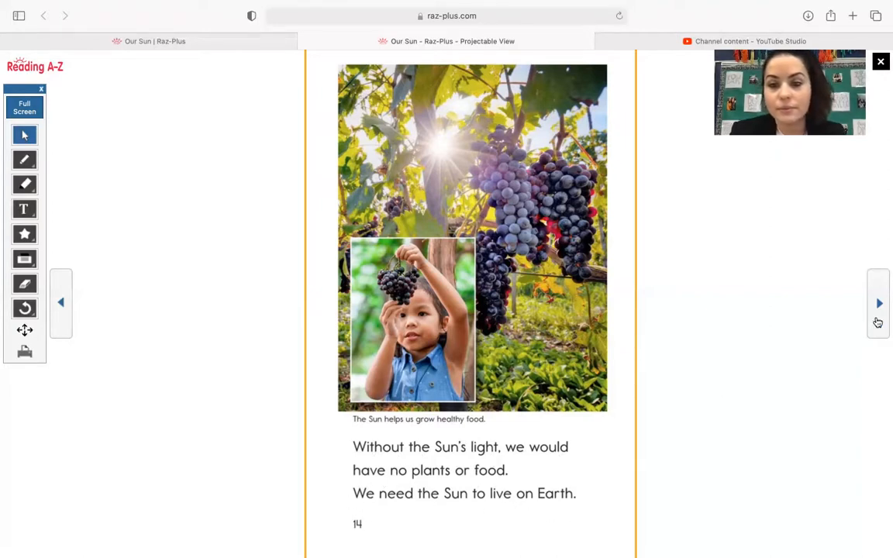
Advance through page 15, Sun Safety, to reach the page 16 Glossary.
left_click(878, 304)
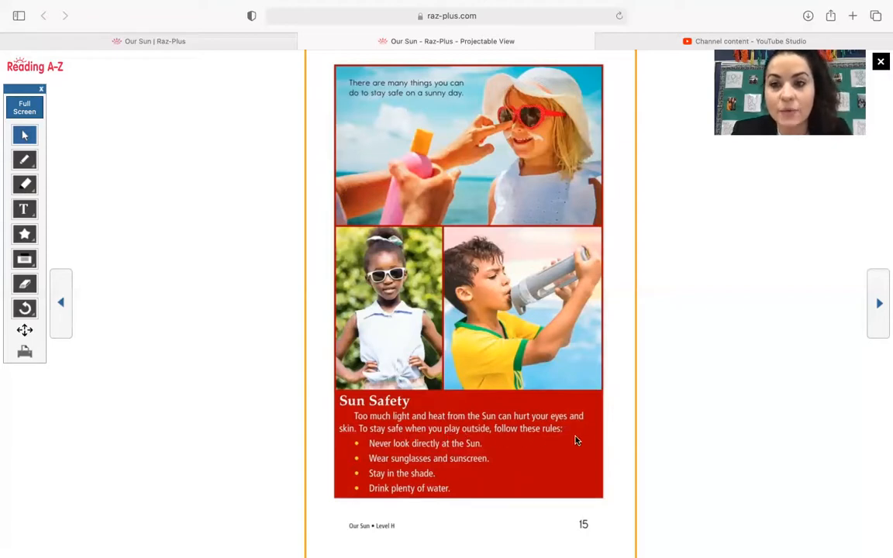
mouse_move(346, 450)
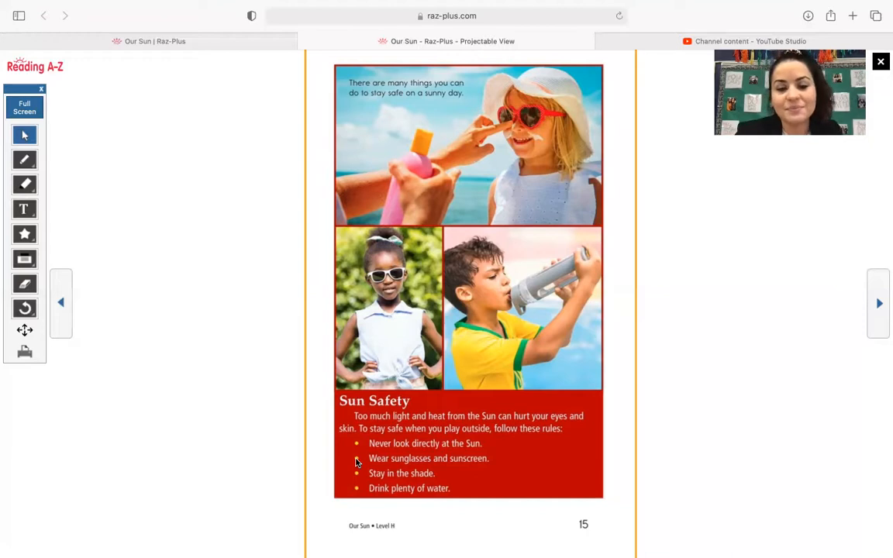
mouse_move(357, 476)
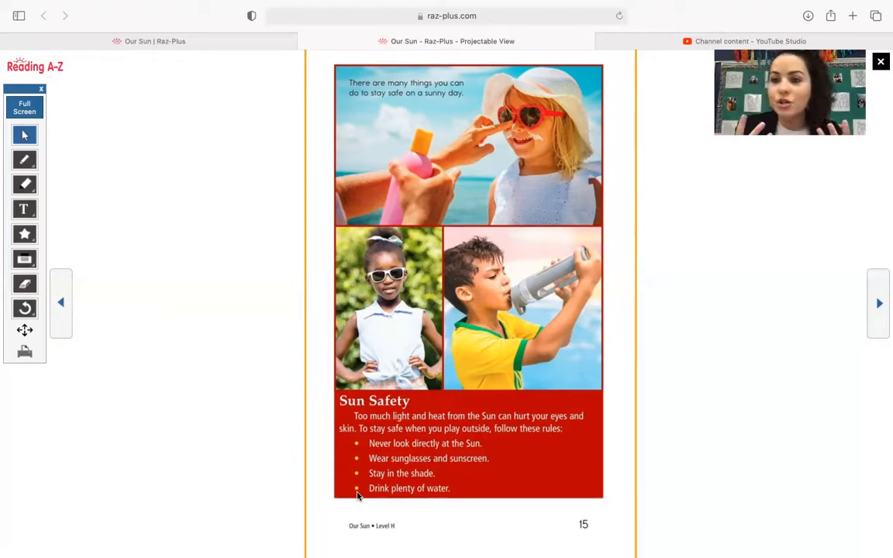
mouse_move(886, 355)
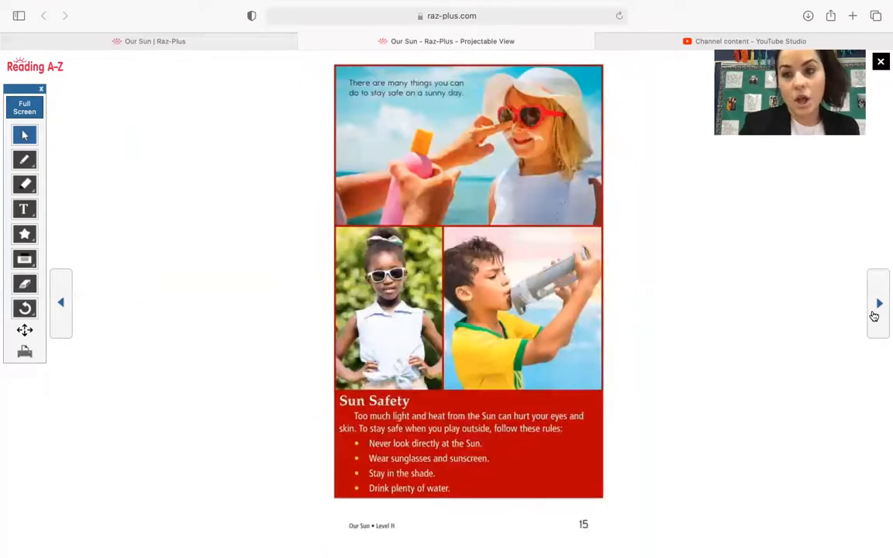
left_click(878, 303)
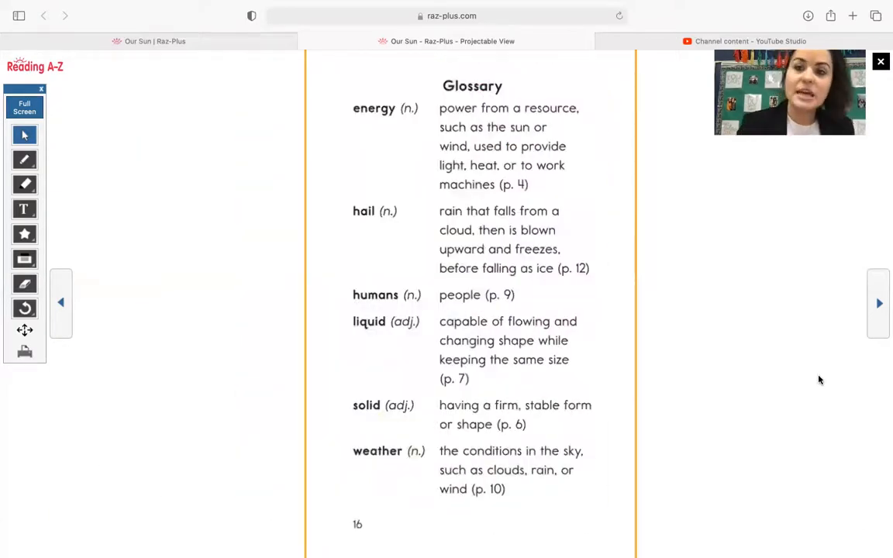